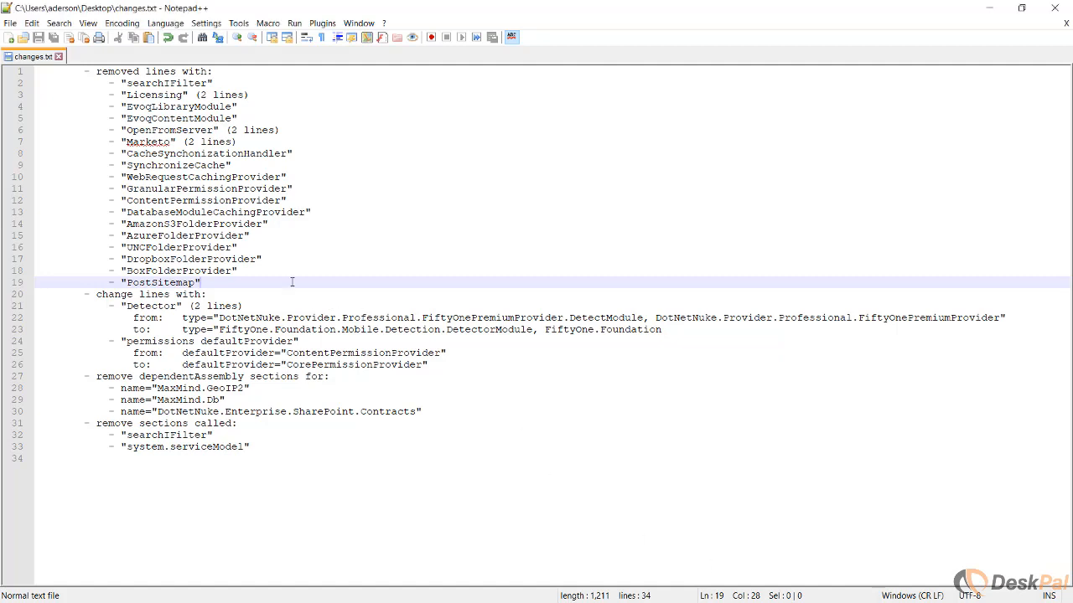
- Select lines in changes.txt, clearing the highlight from the assembly entries
left_click(97, 294)
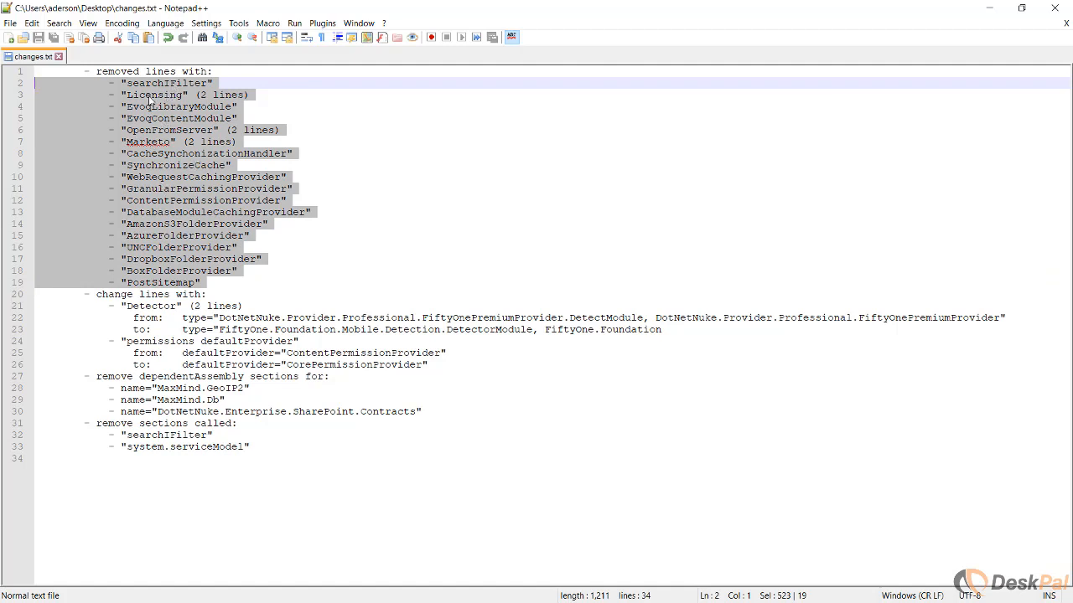
mouse_move(233, 106)
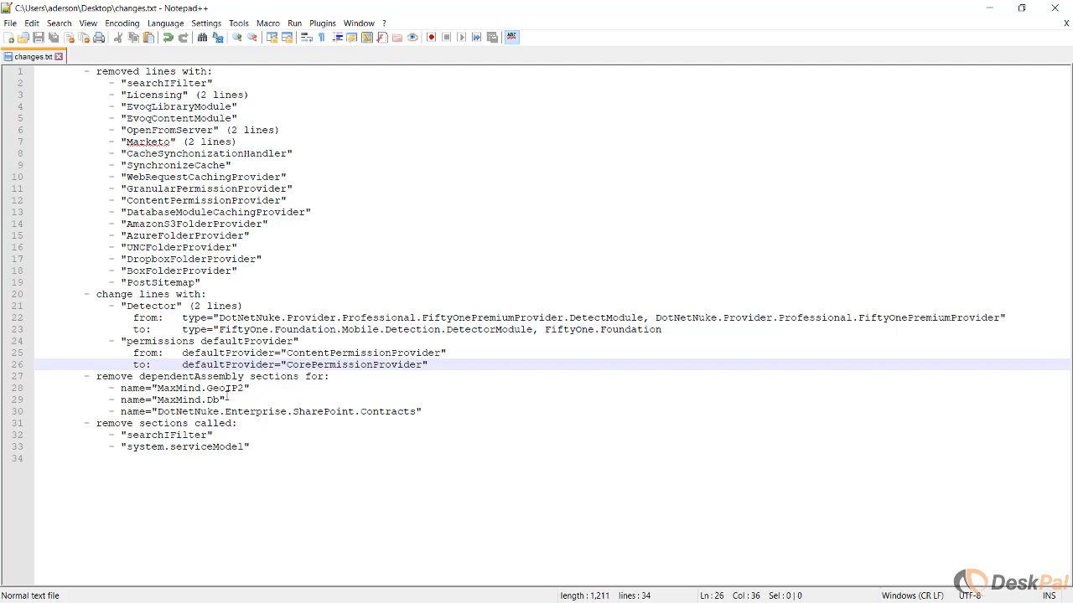
left_click(186, 400)
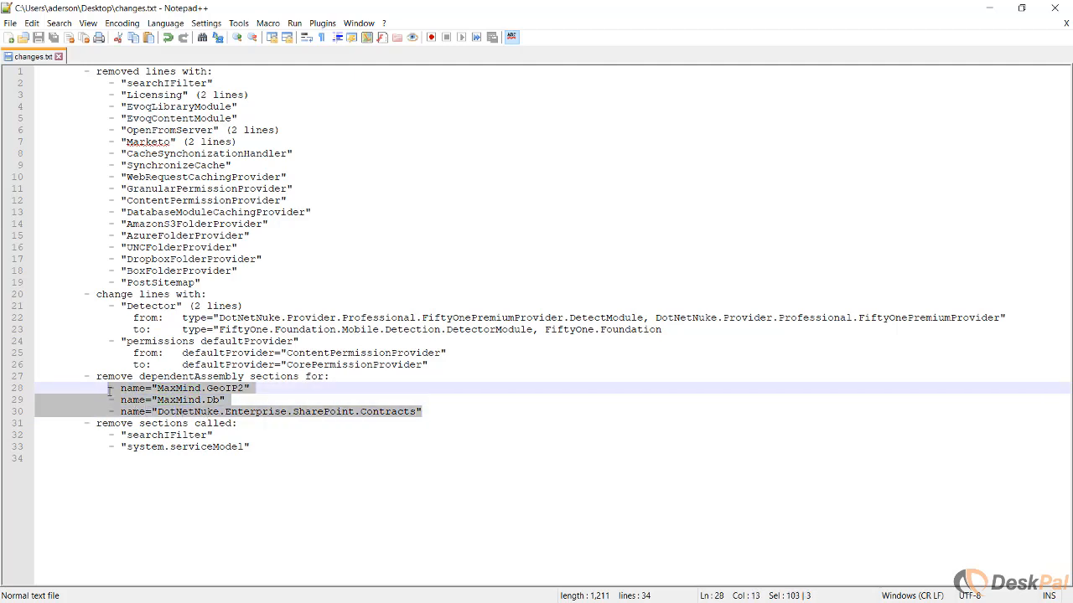
left_click(190, 376)
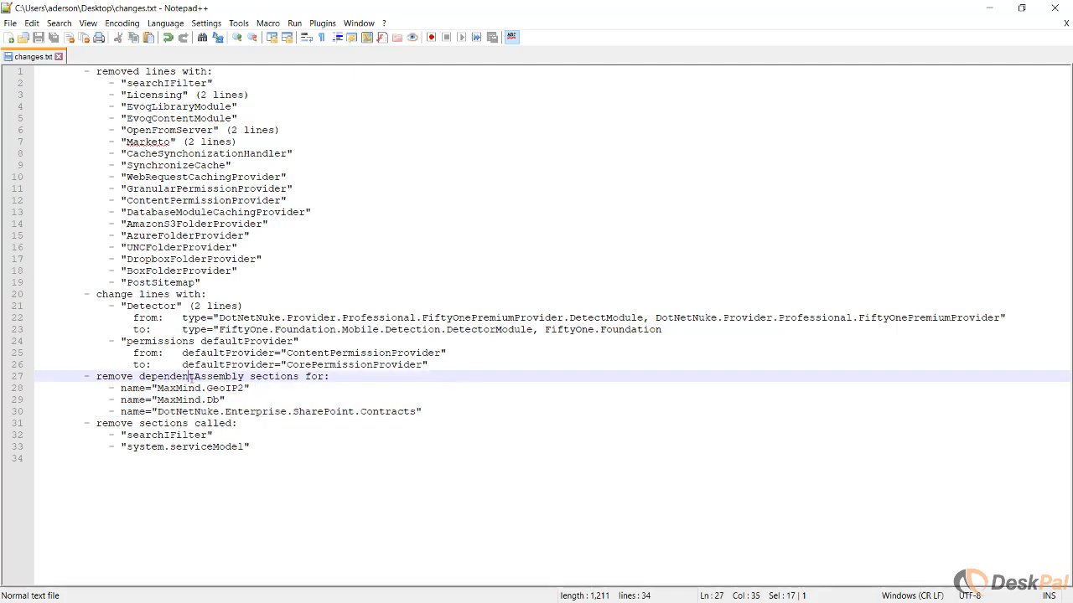
double_click(191, 376)
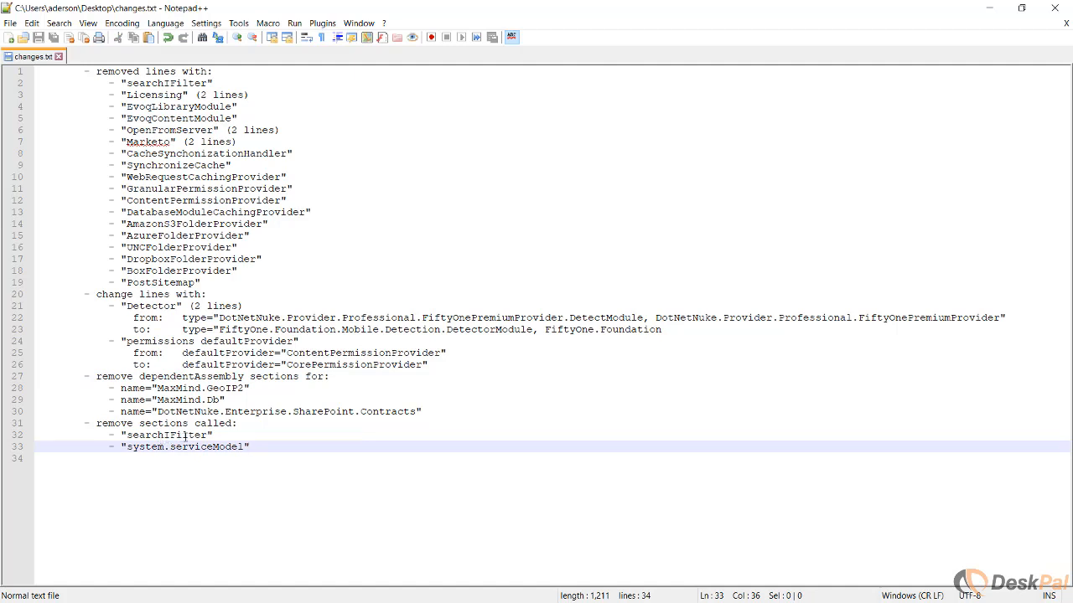
double_click(165, 435)
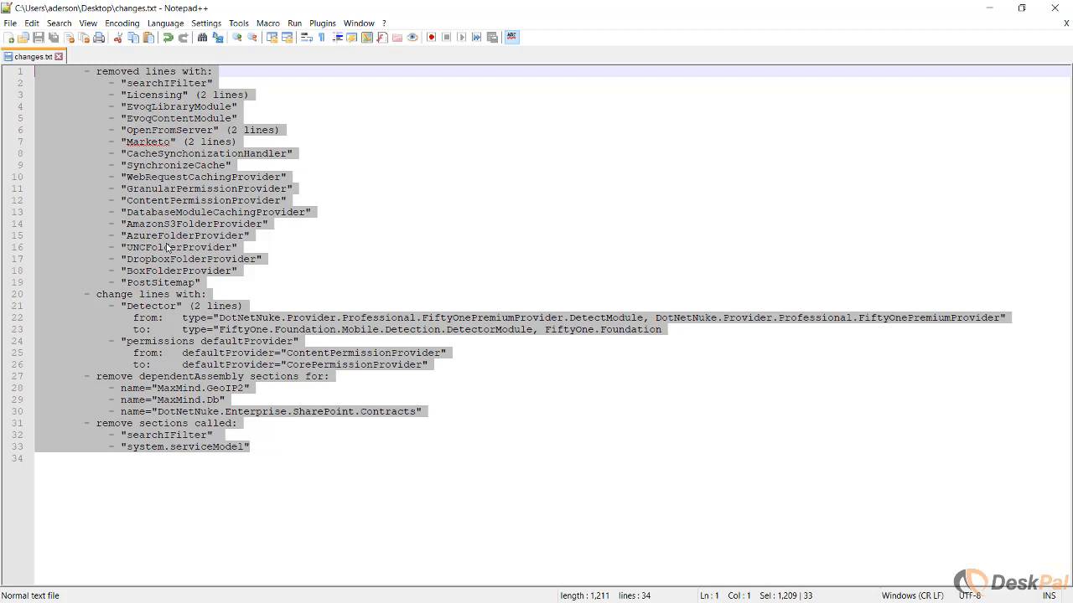
mouse_move(916, 409)
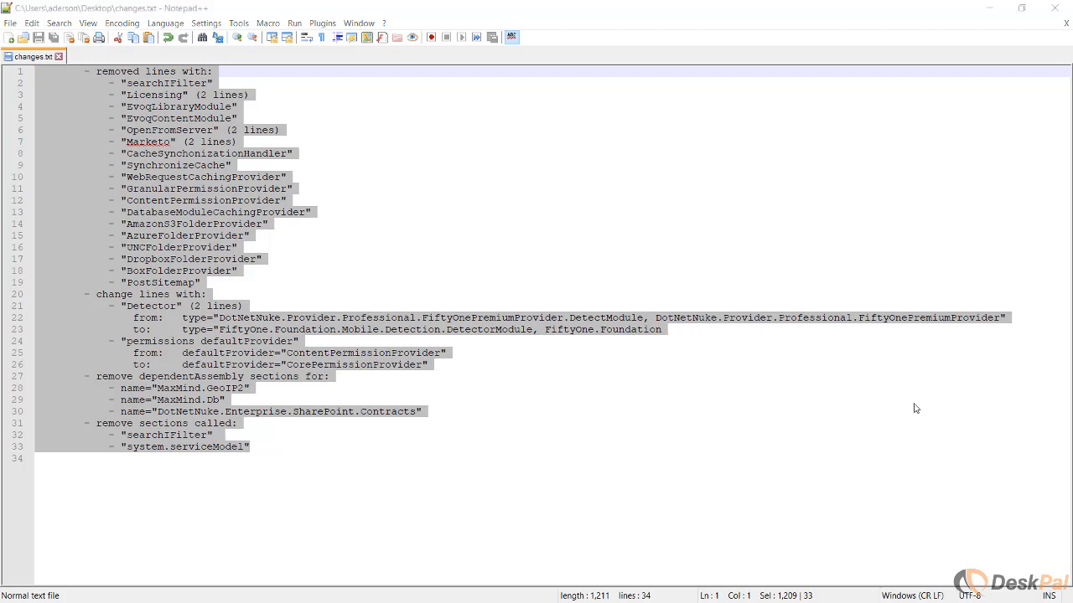